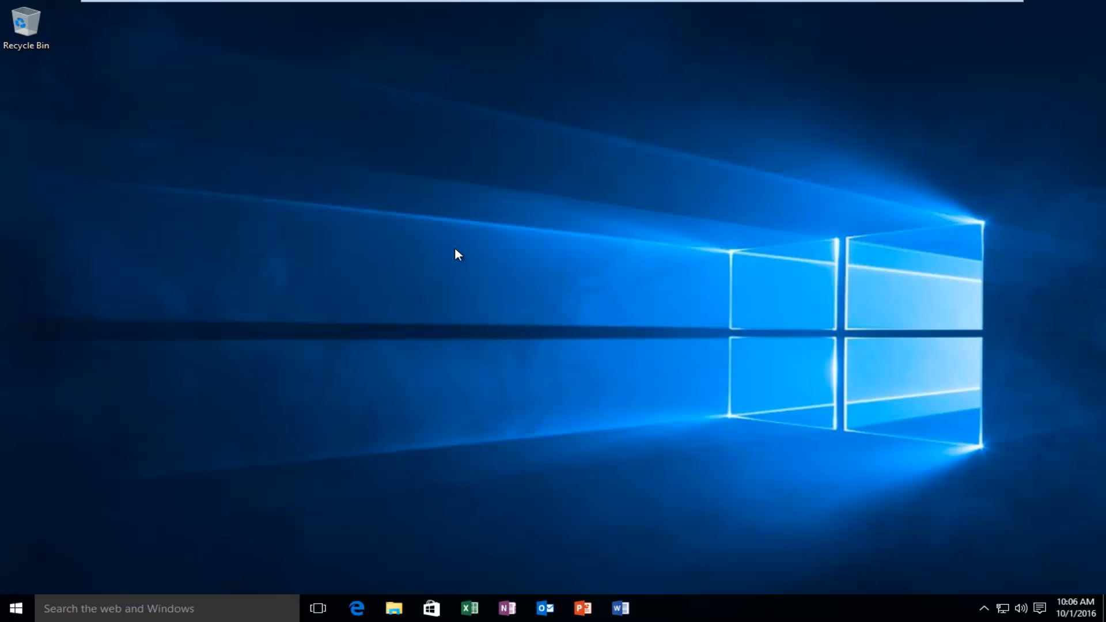
mouse_move(415, 255)
type("c")
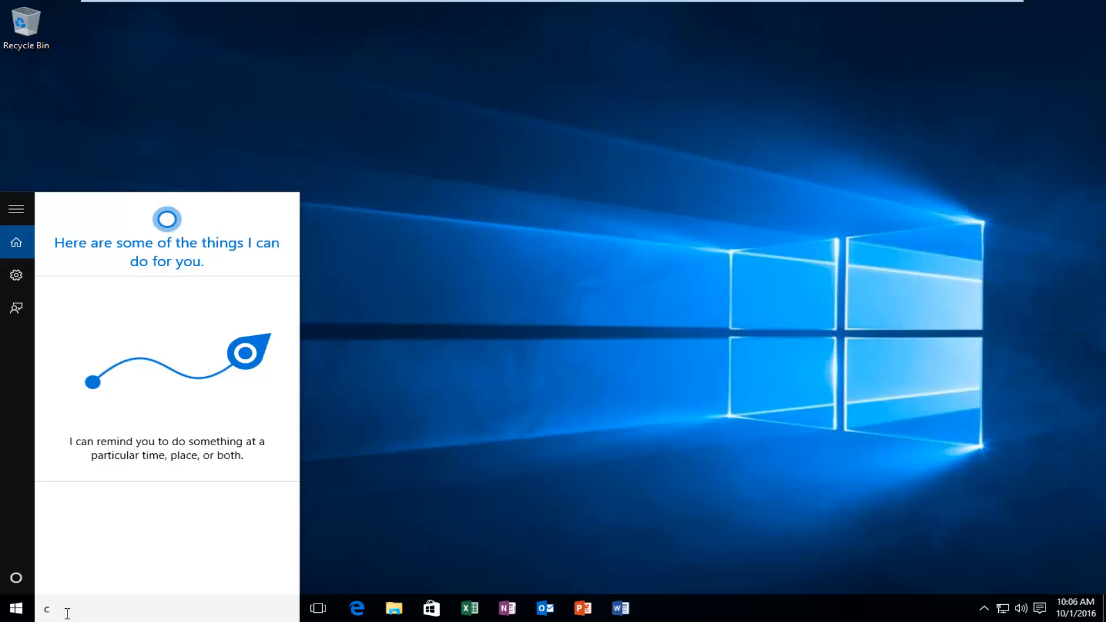
Step: Search the Start menu for 'control panel'
type("ontrol panel")
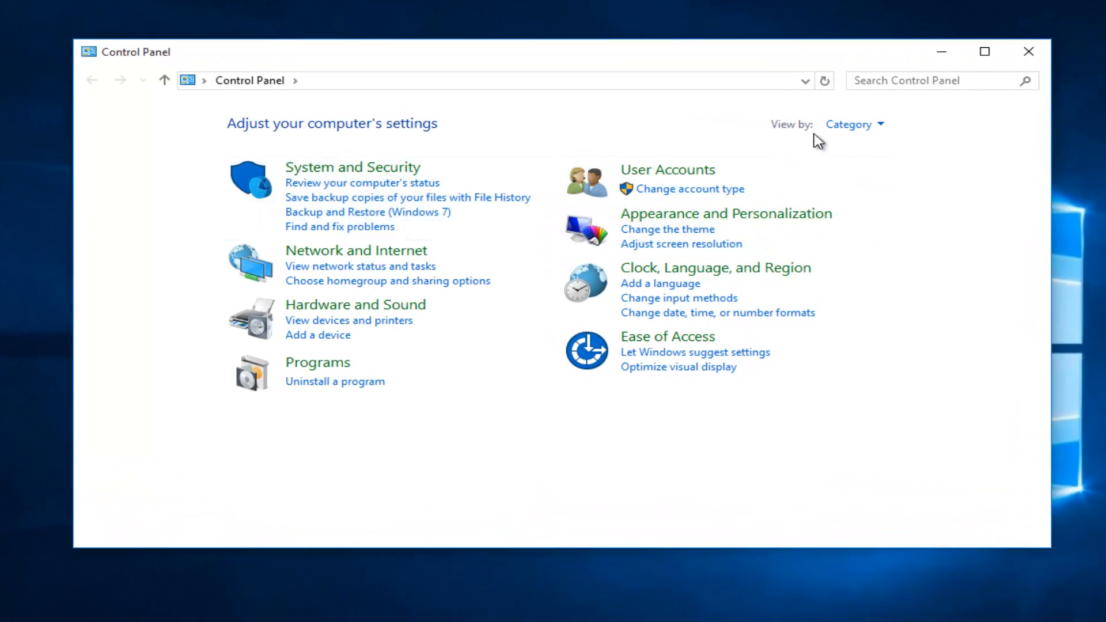
Step: Switch the Control Panel view to Large icons
left_click(854, 124)
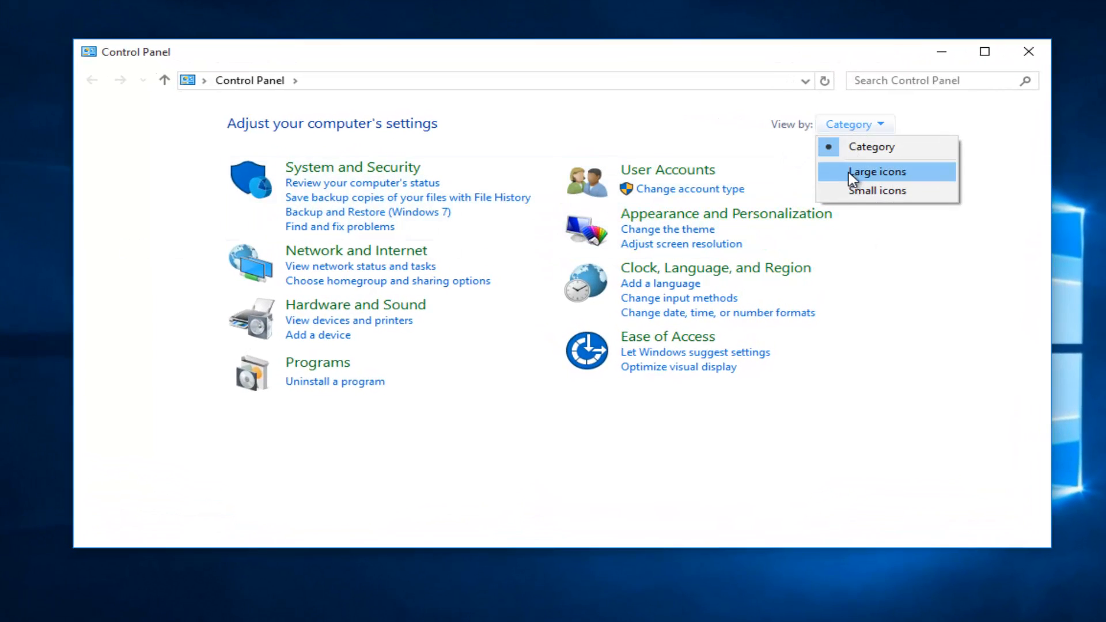
mouse_move(844, 183)
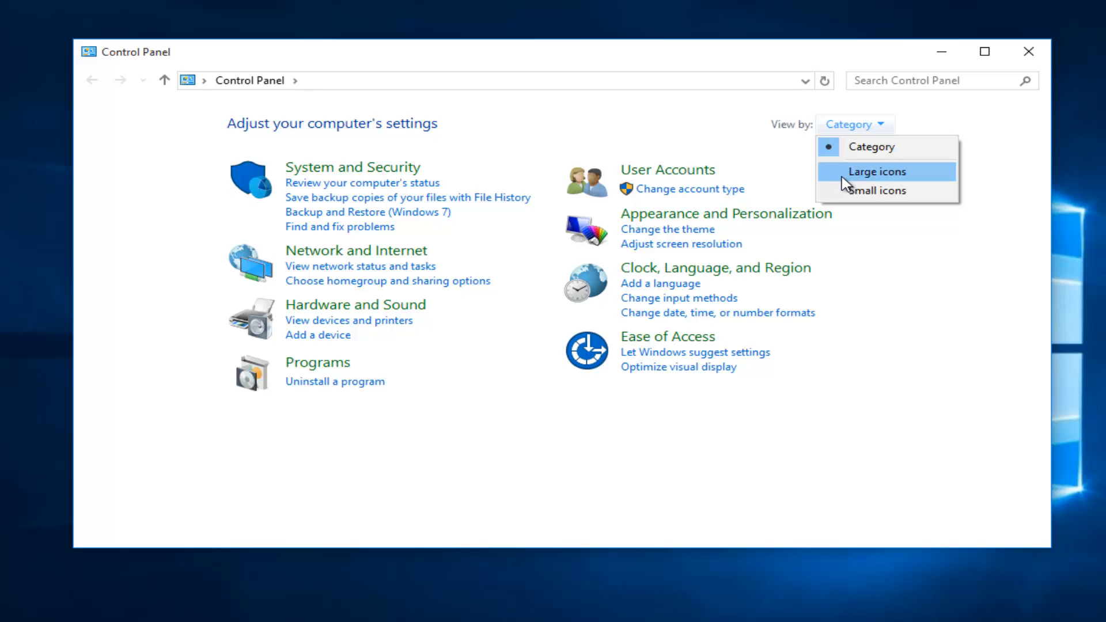
left_click(877, 172)
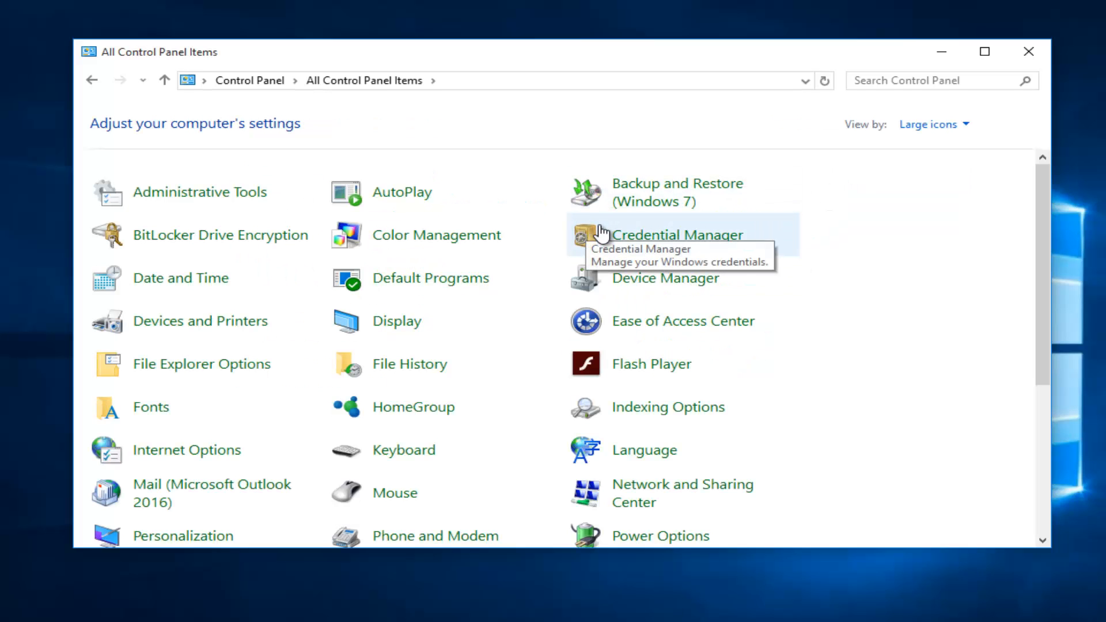
mouse_move(662, 415)
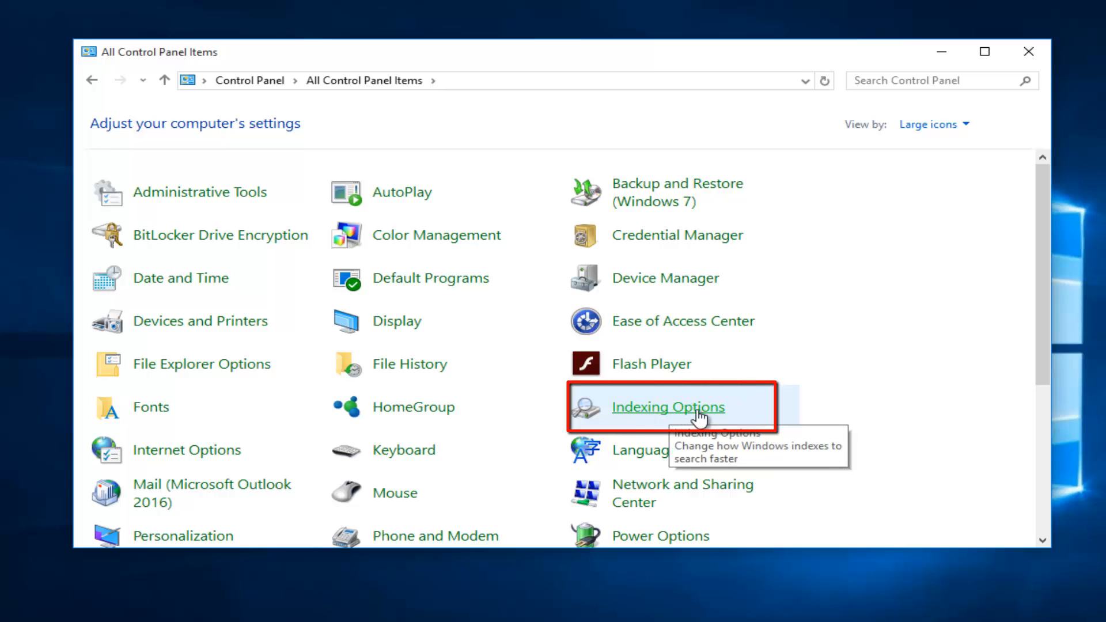
mouse_move(655, 421)
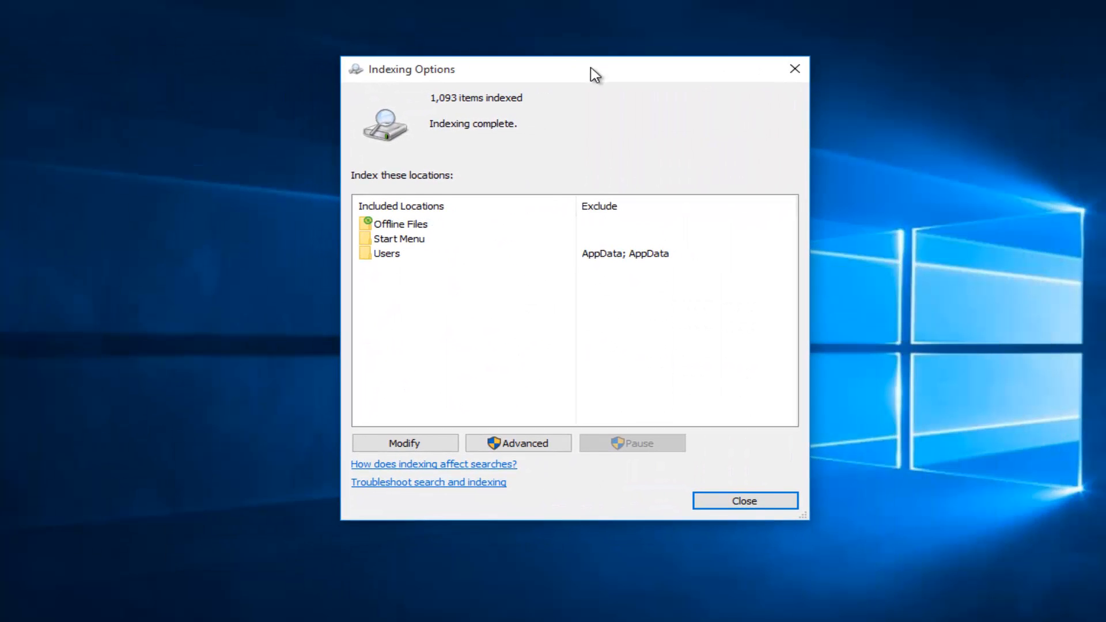
mouse_move(427, 132)
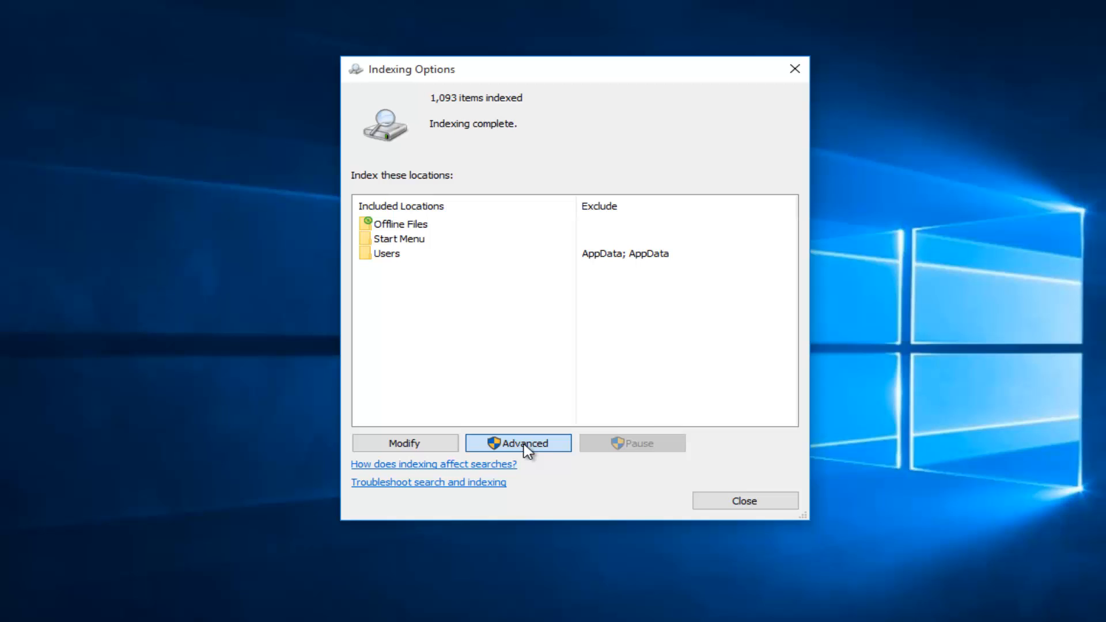
Step: Open the Advanced Options window from Indexing Options
left_click(519, 443)
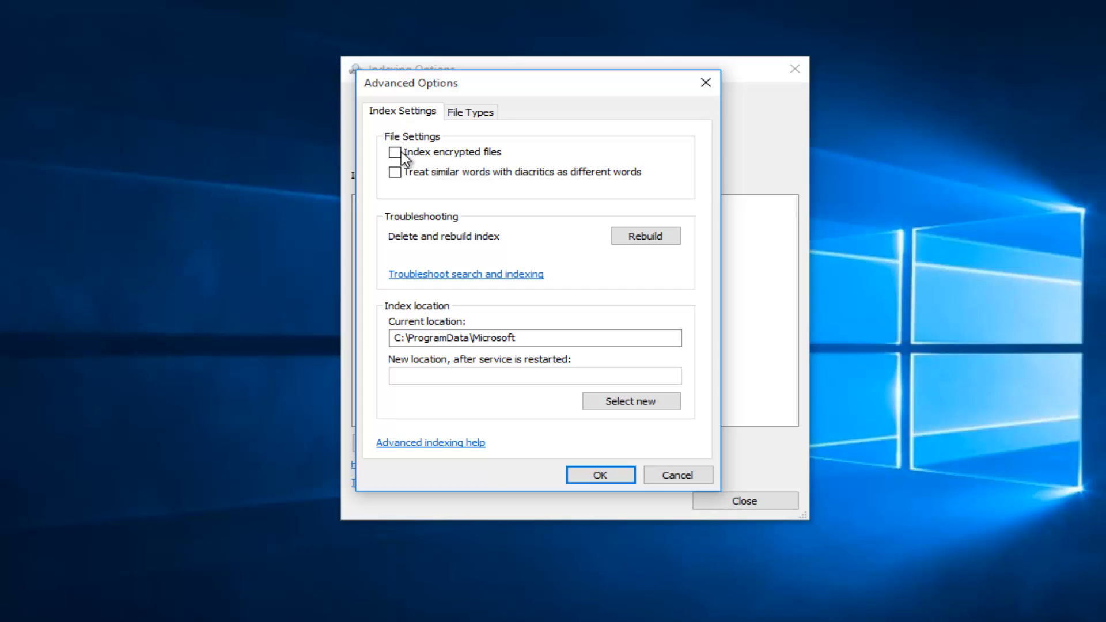
Step: Enable 'Index encrypted files', accept the security warning, and confirm Advanced Options with OK
left_click(394, 152)
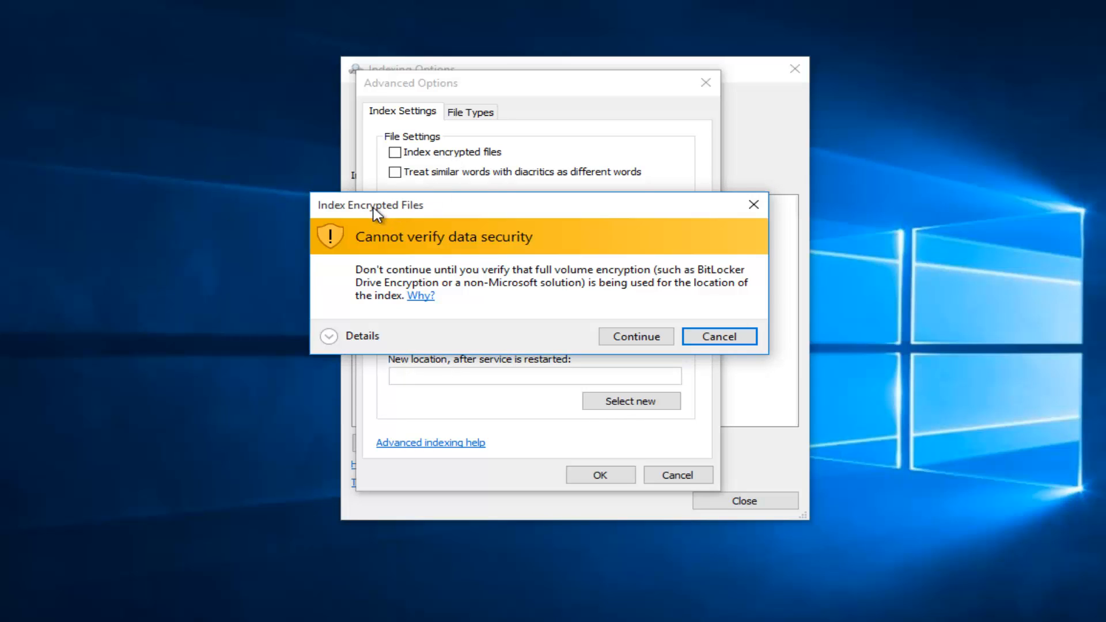
mouse_move(464, 256)
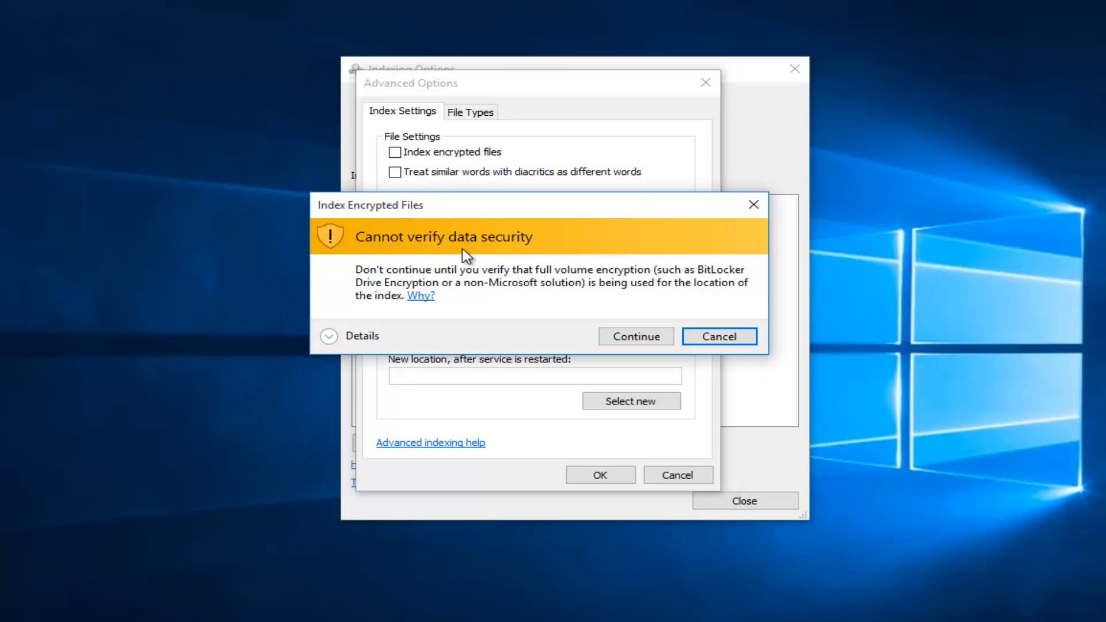
mouse_move(501, 282)
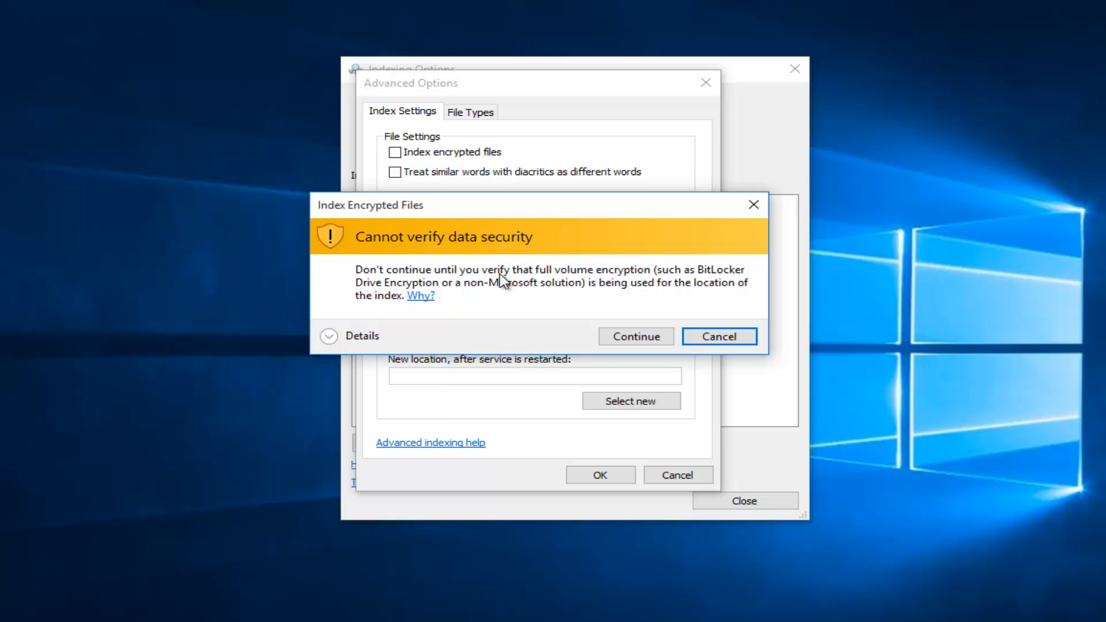
mouse_move(652, 285)
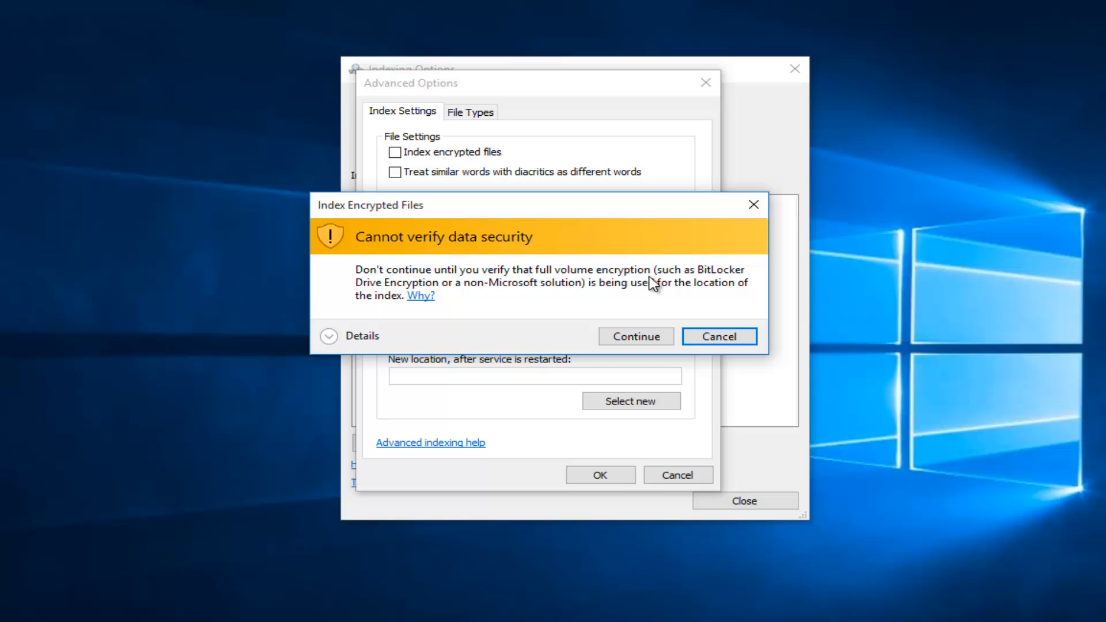
mouse_move(461, 296)
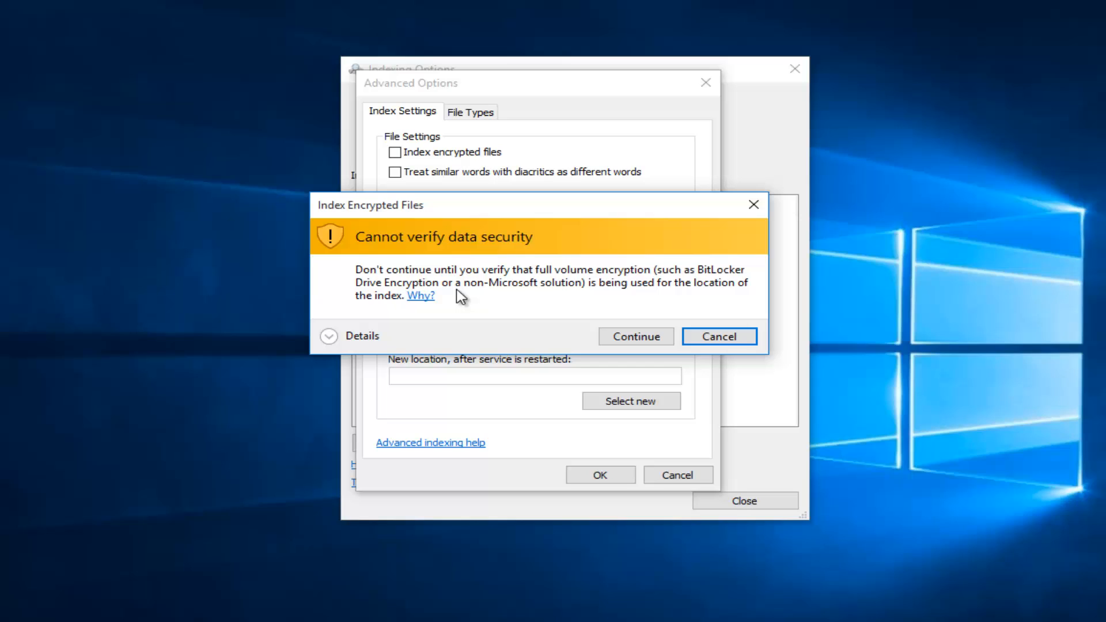
mouse_move(595, 294)
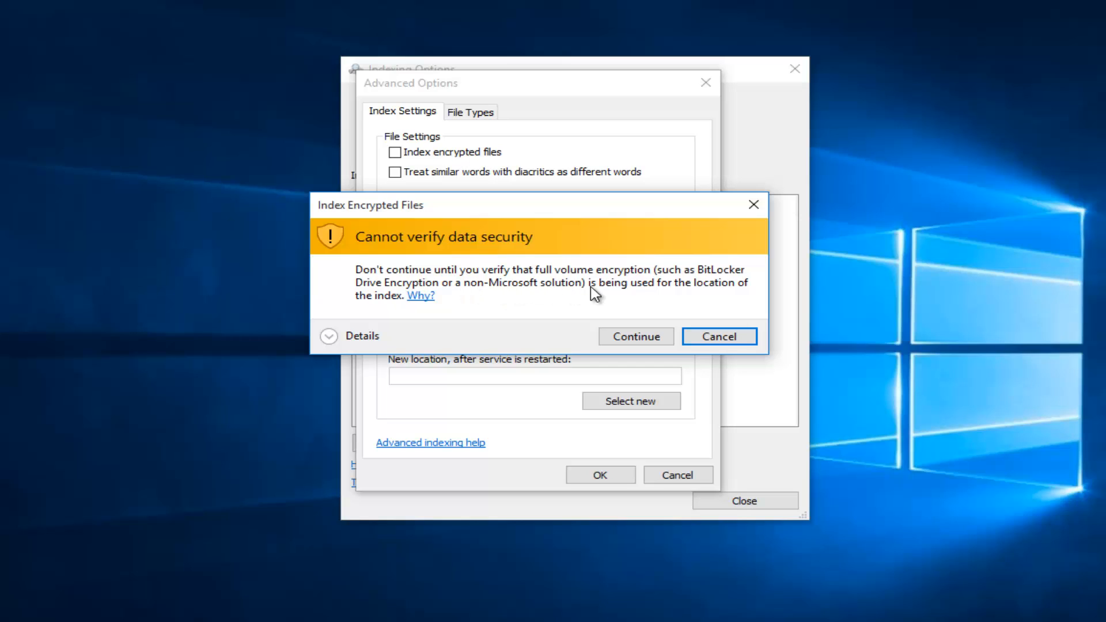
mouse_move(432, 314)
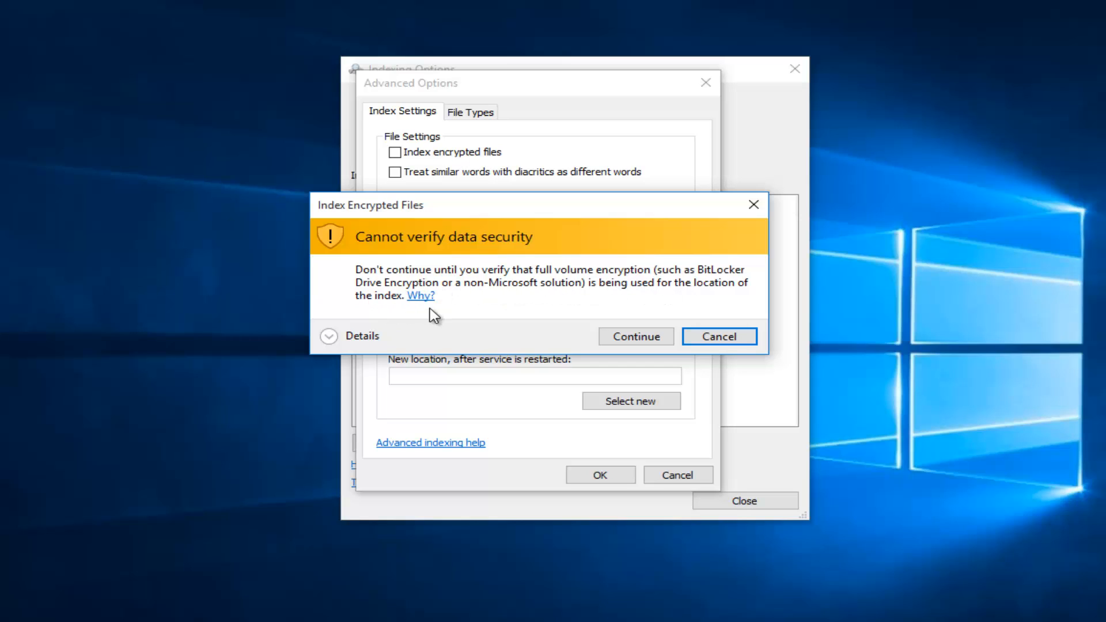
mouse_move(476, 278)
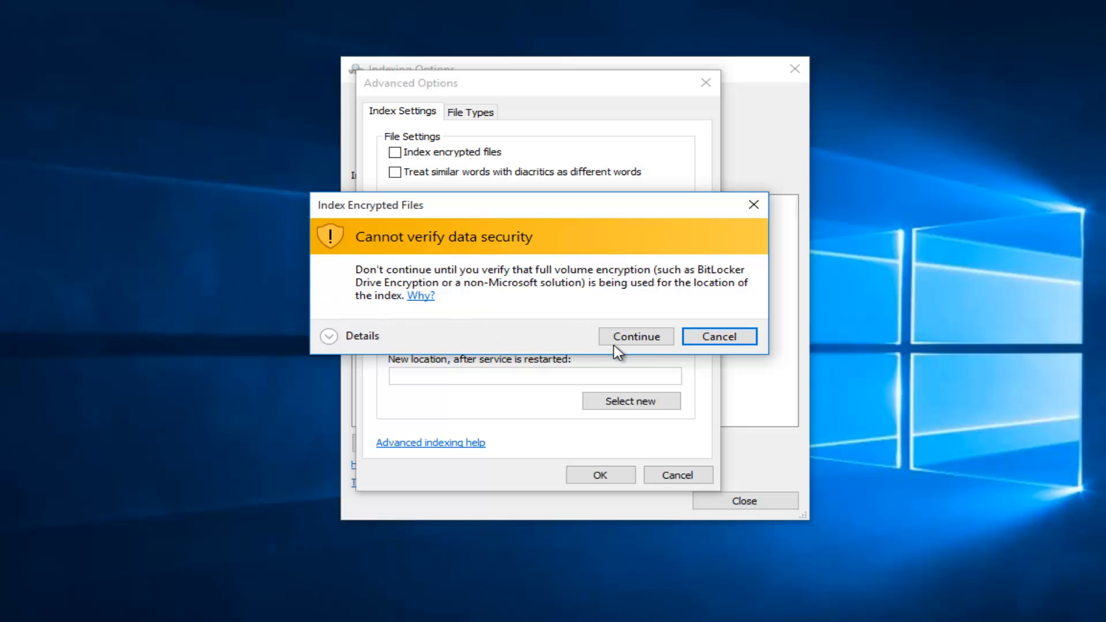
left_click(635, 337)
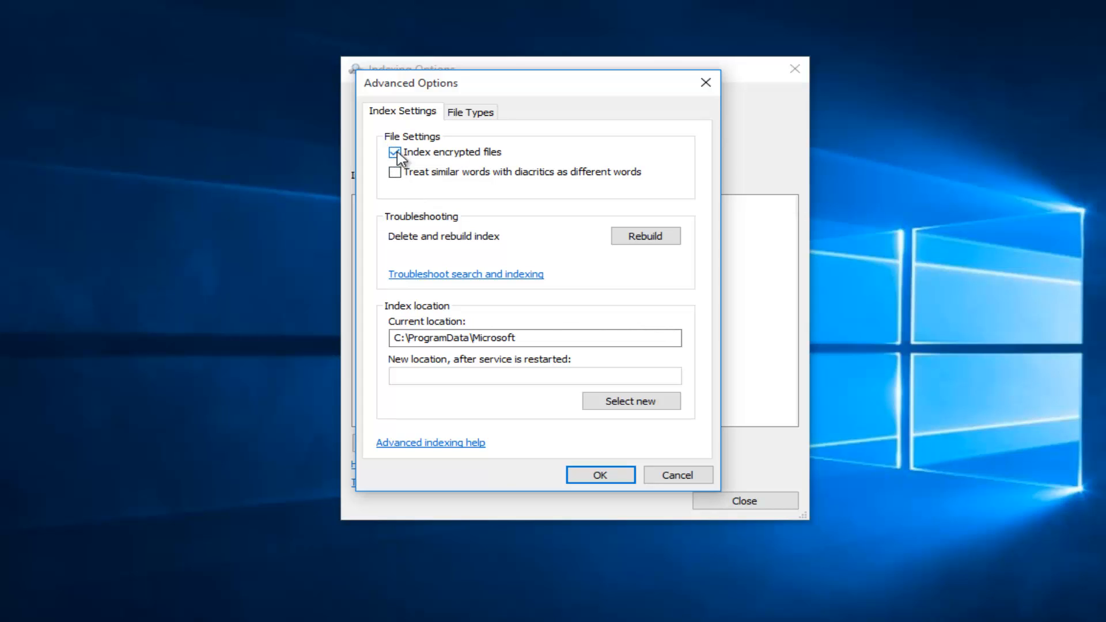
left_click(394, 152)
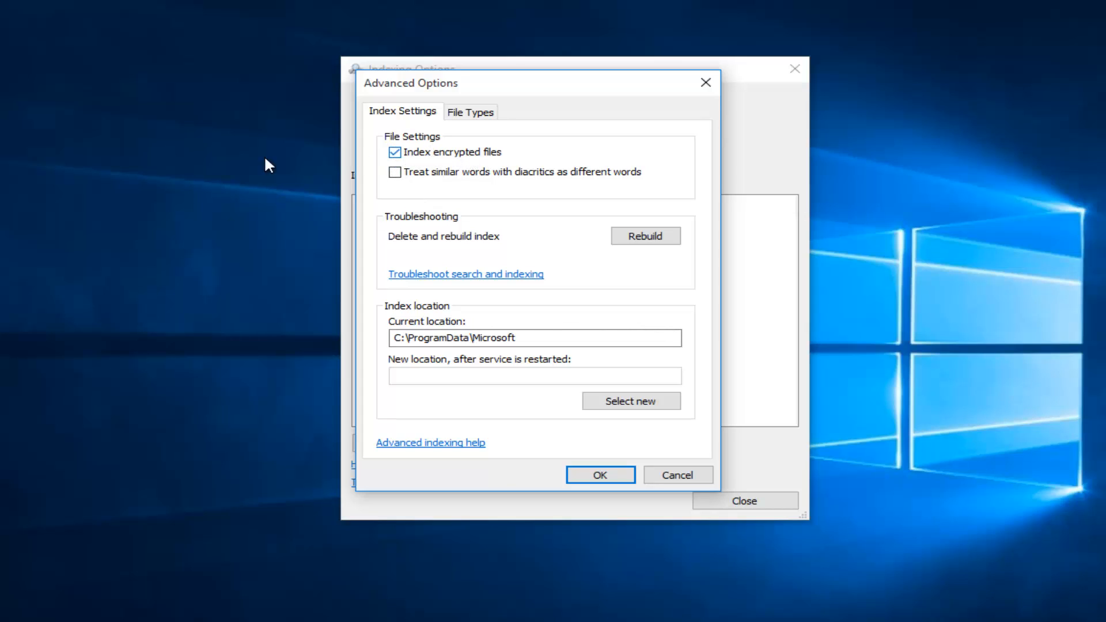
mouse_move(525, 177)
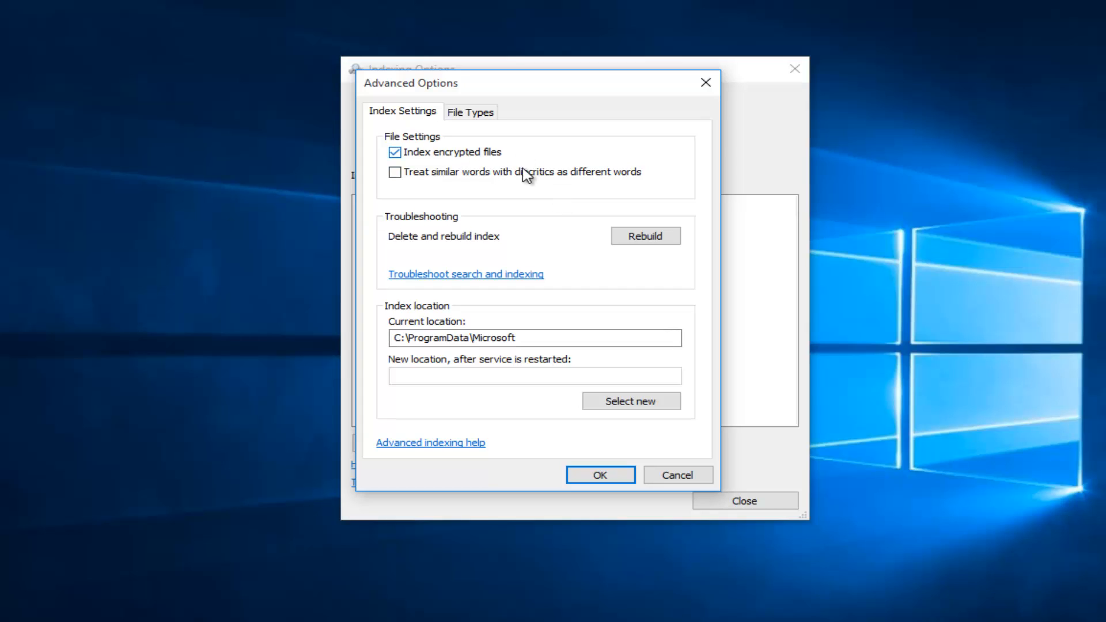
mouse_move(518, 190)
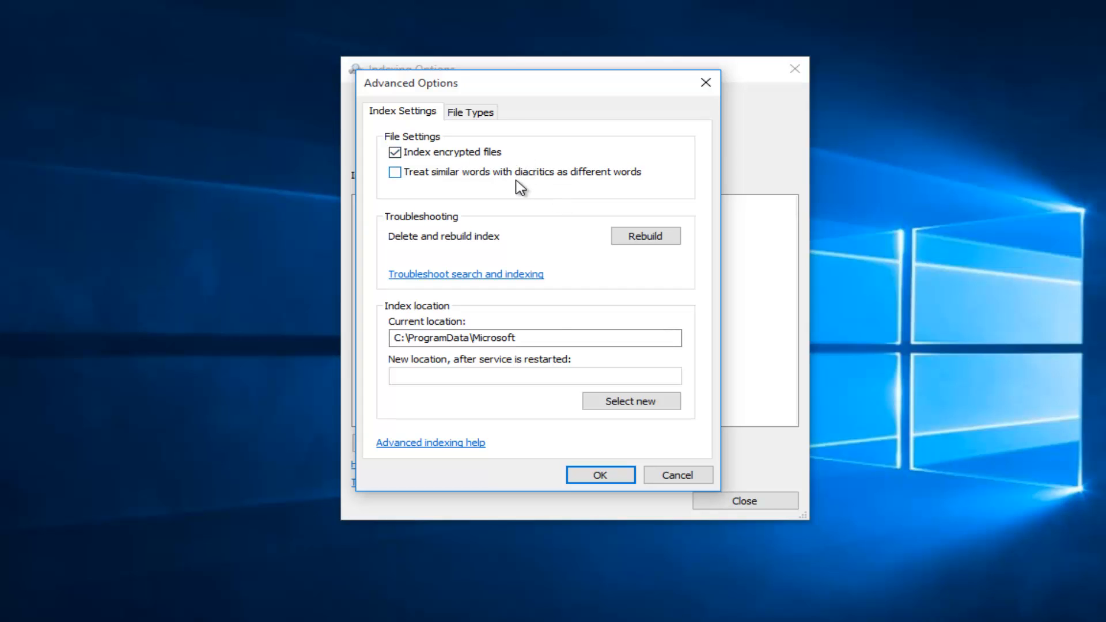
left_click(600, 474)
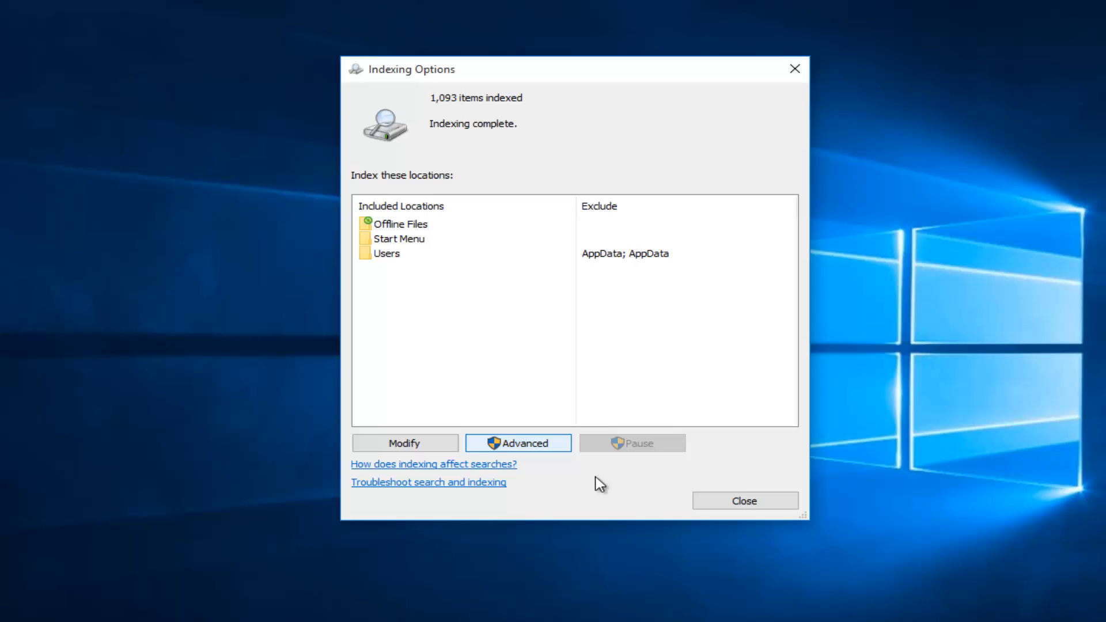
mouse_move(530, 449)
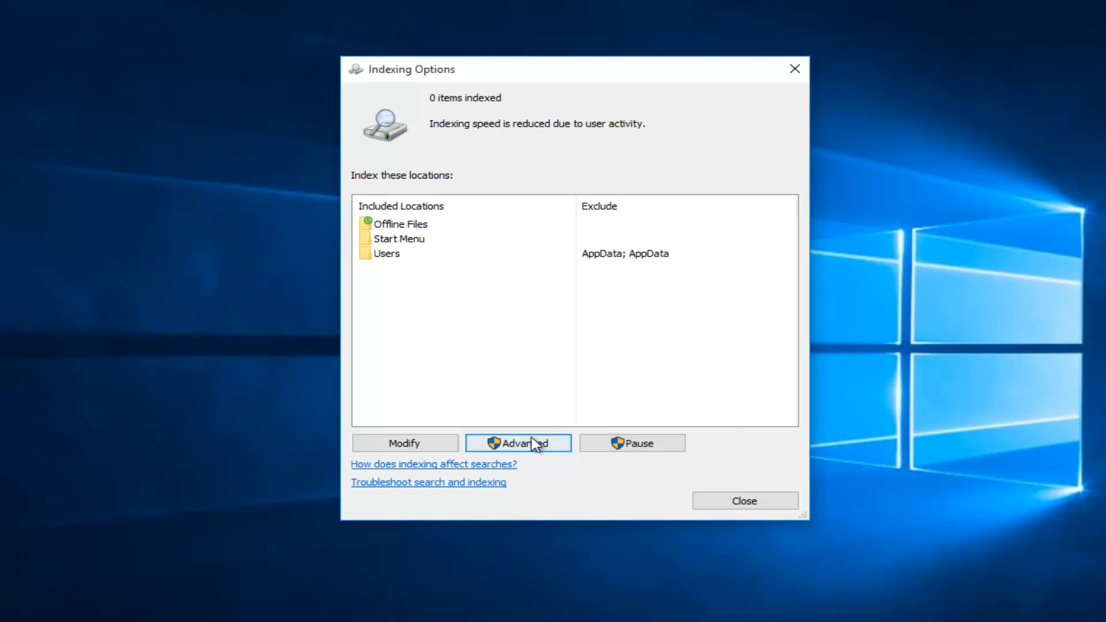
Step: Reopen Advanced Options and uncheck 'Index encrypted files'
left_click(518, 443)
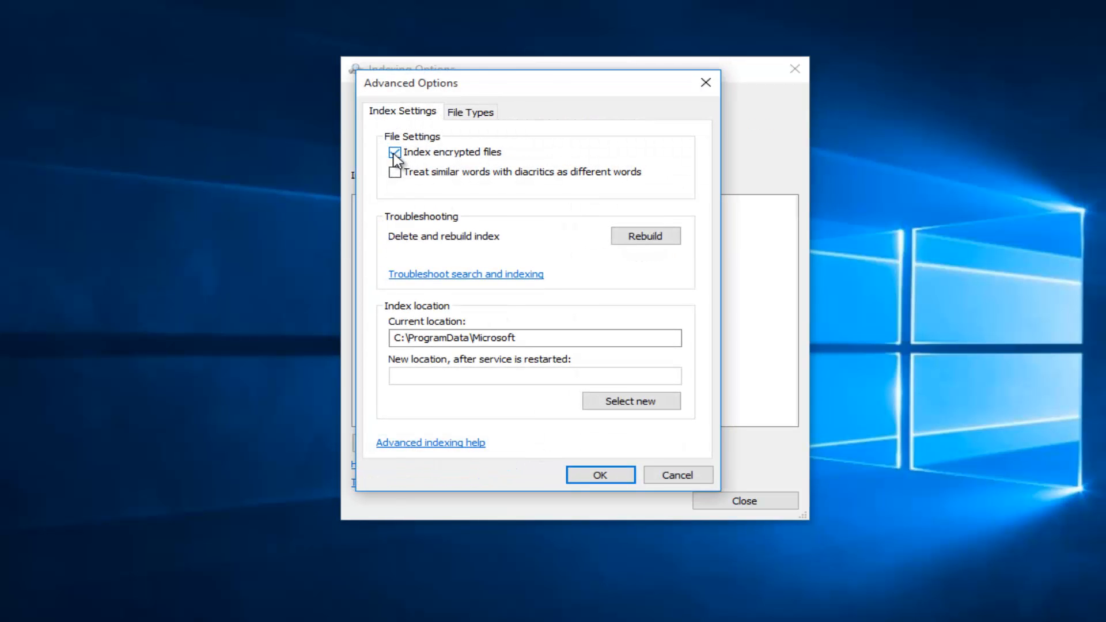
left_click(394, 152)
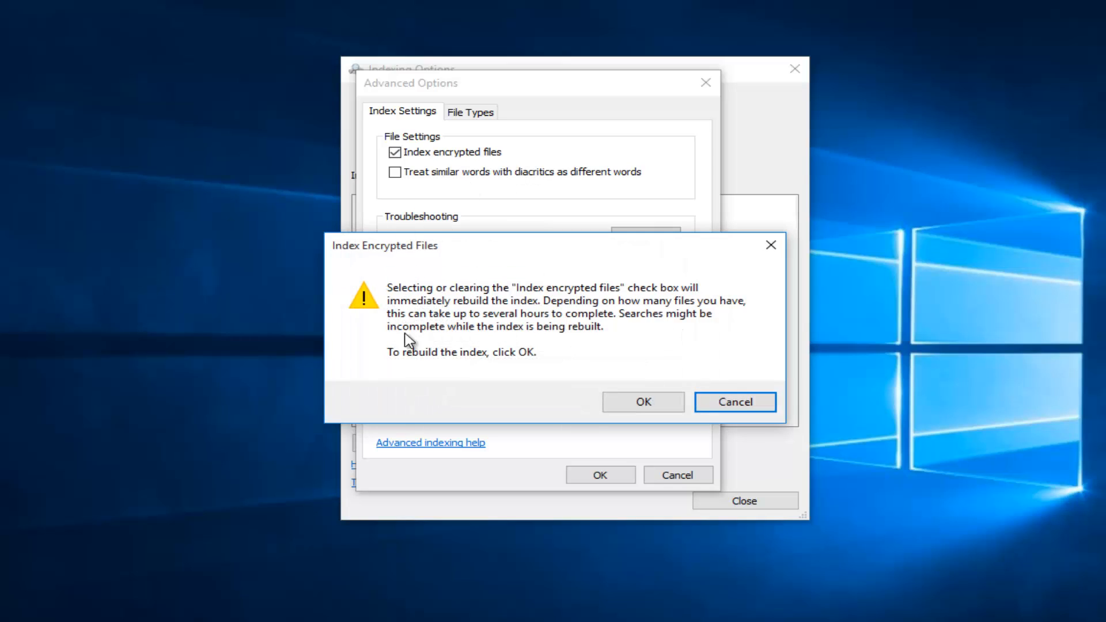
mouse_move(486, 325)
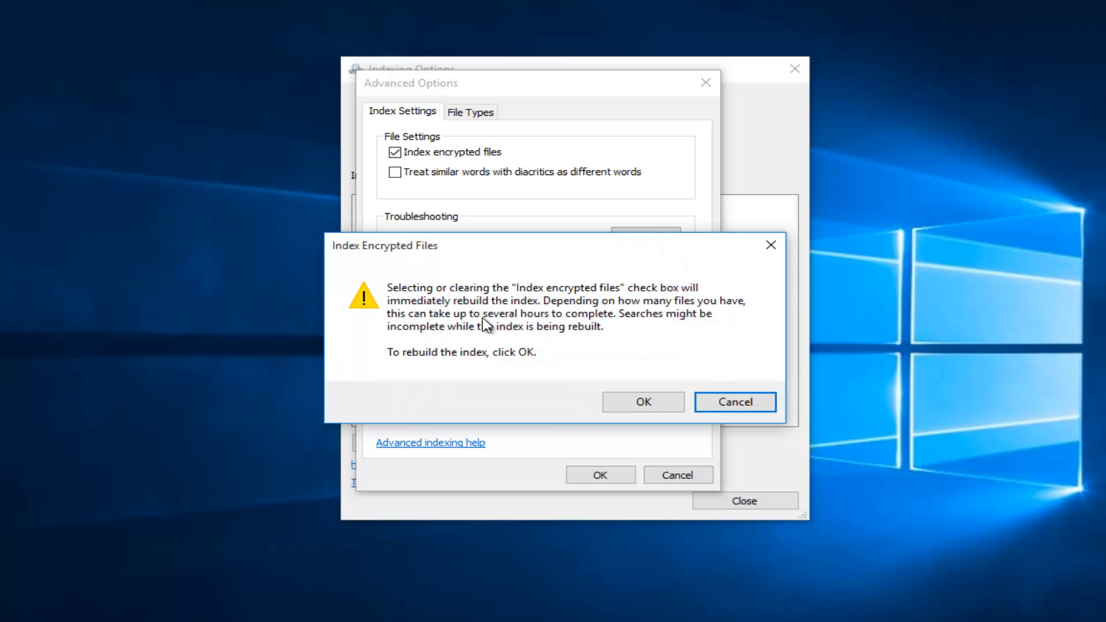
mouse_move(539, 300)
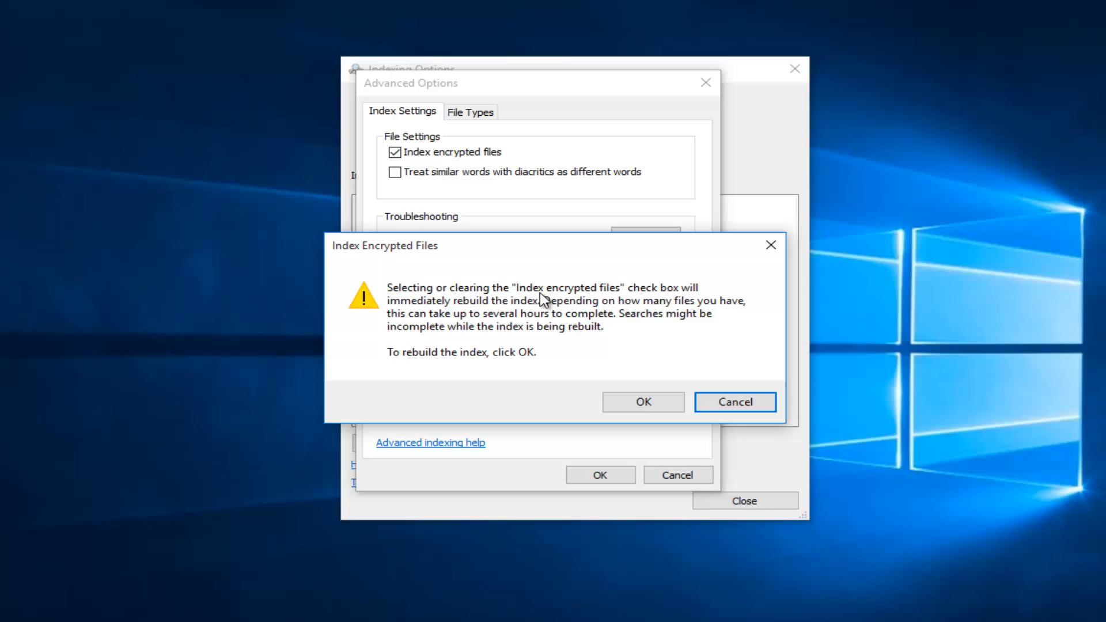
mouse_move(523, 311)
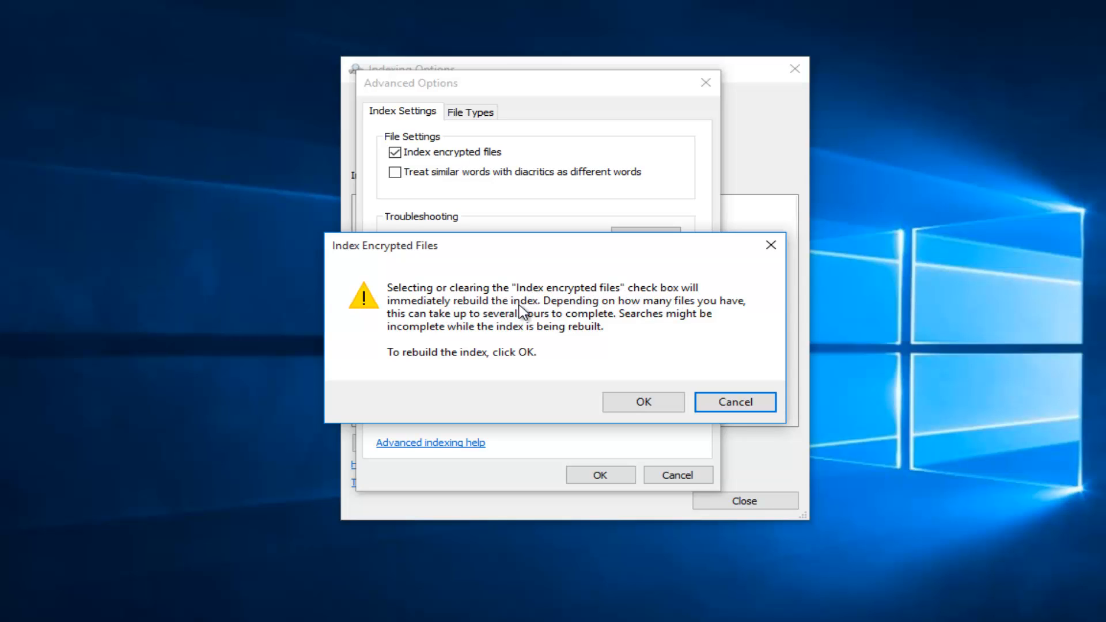
mouse_move(521, 321)
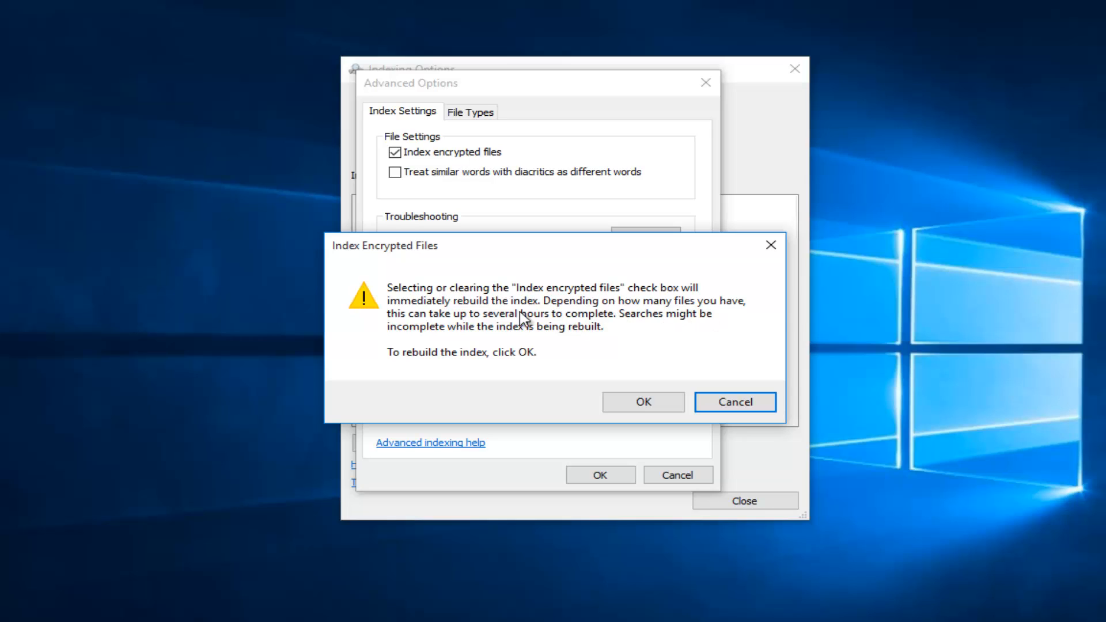
mouse_move(624, 328)
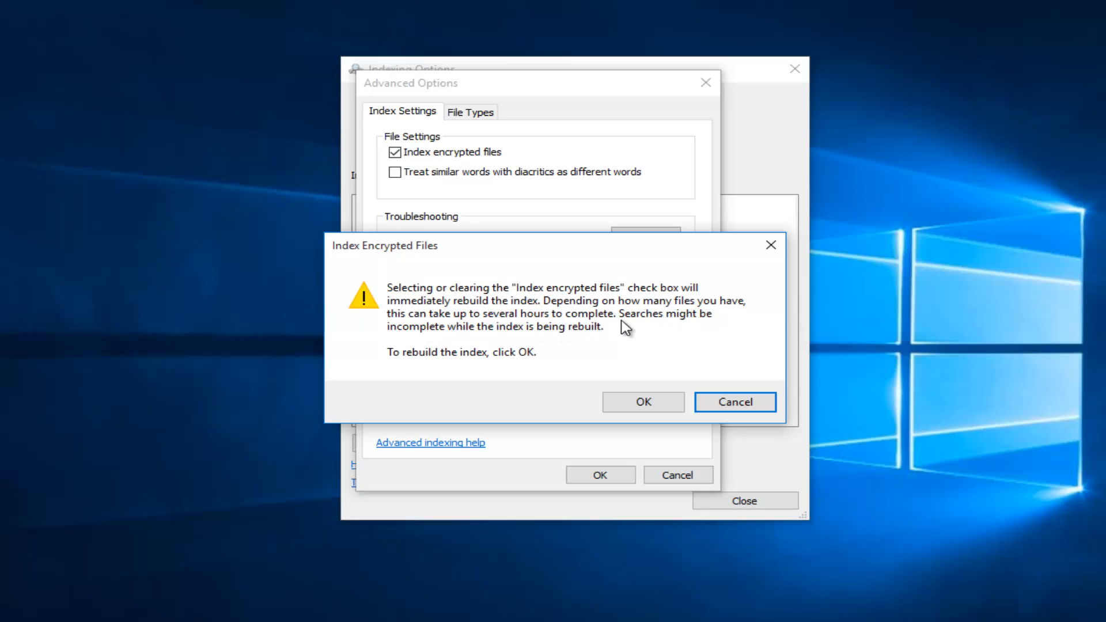
mouse_move(413, 334)
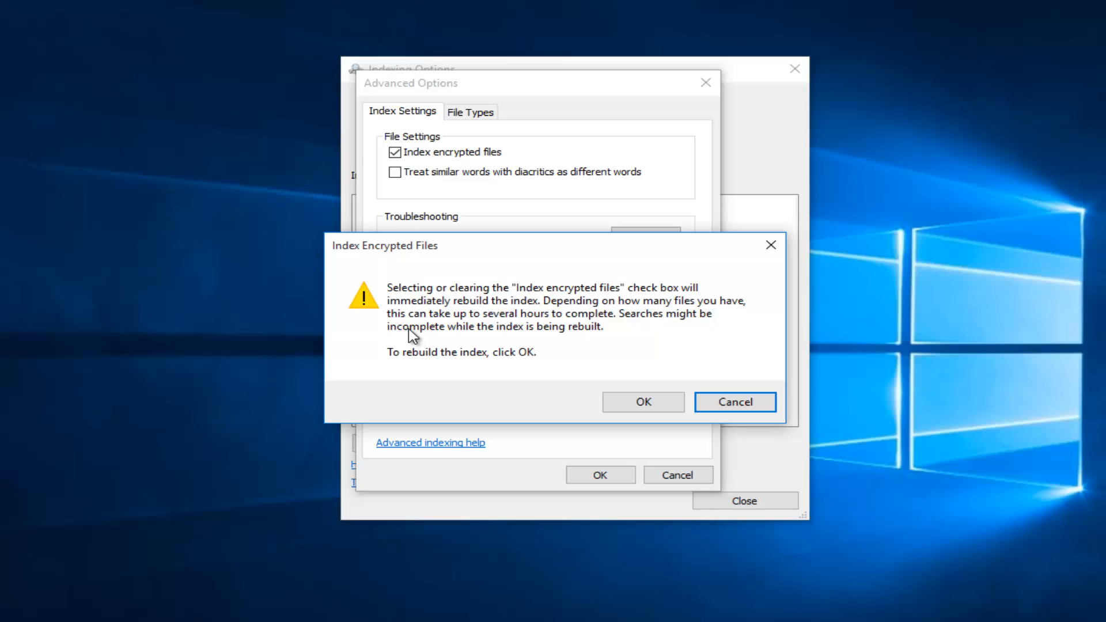
mouse_move(420, 375)
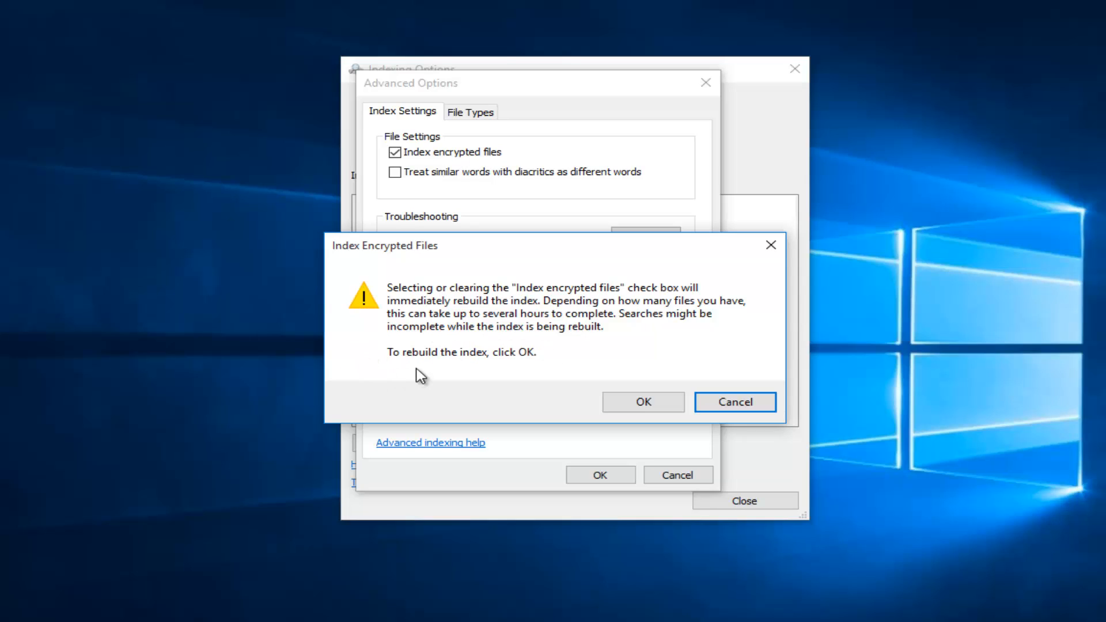
mouse_move(712, 386)
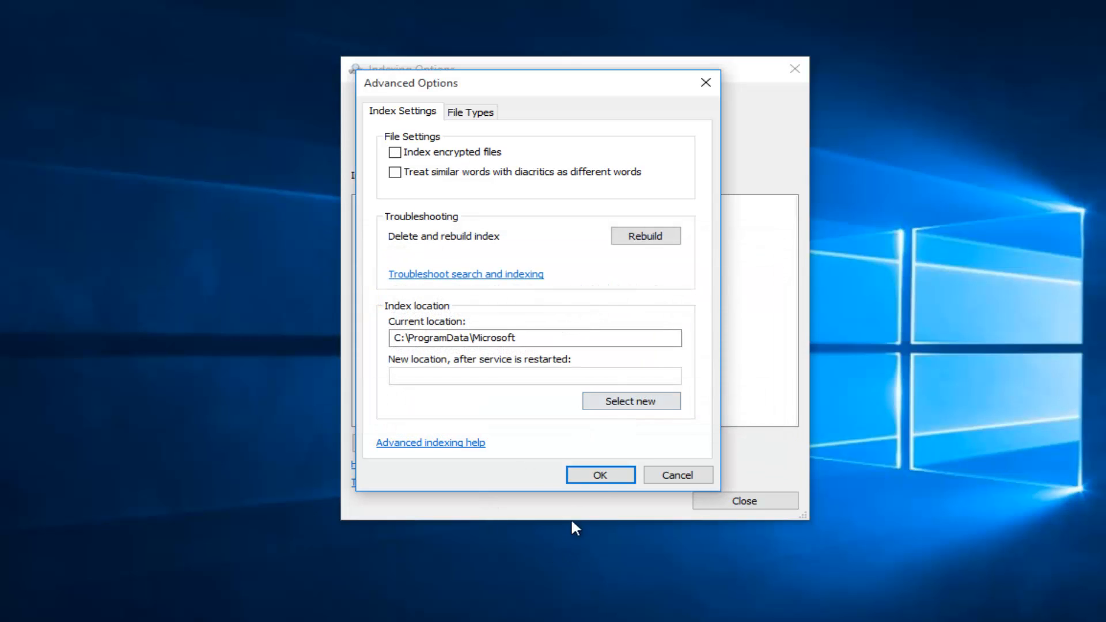
Step: Confirm Advanced Options with OK and close the Indexing Options window
left_click(599, 474)
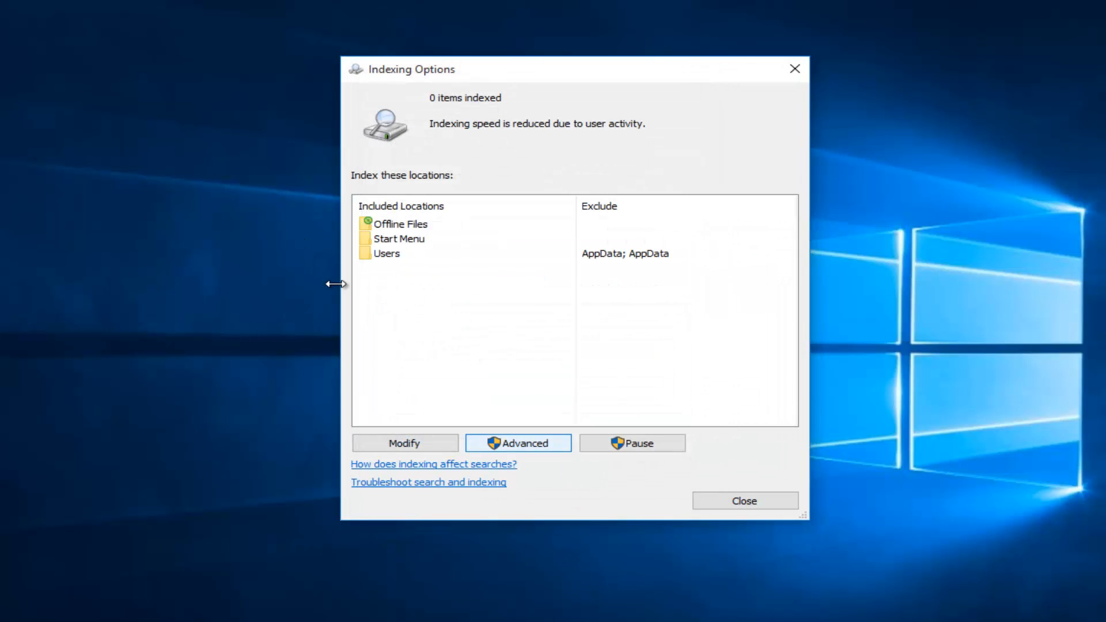
mouse_move(538, 115)
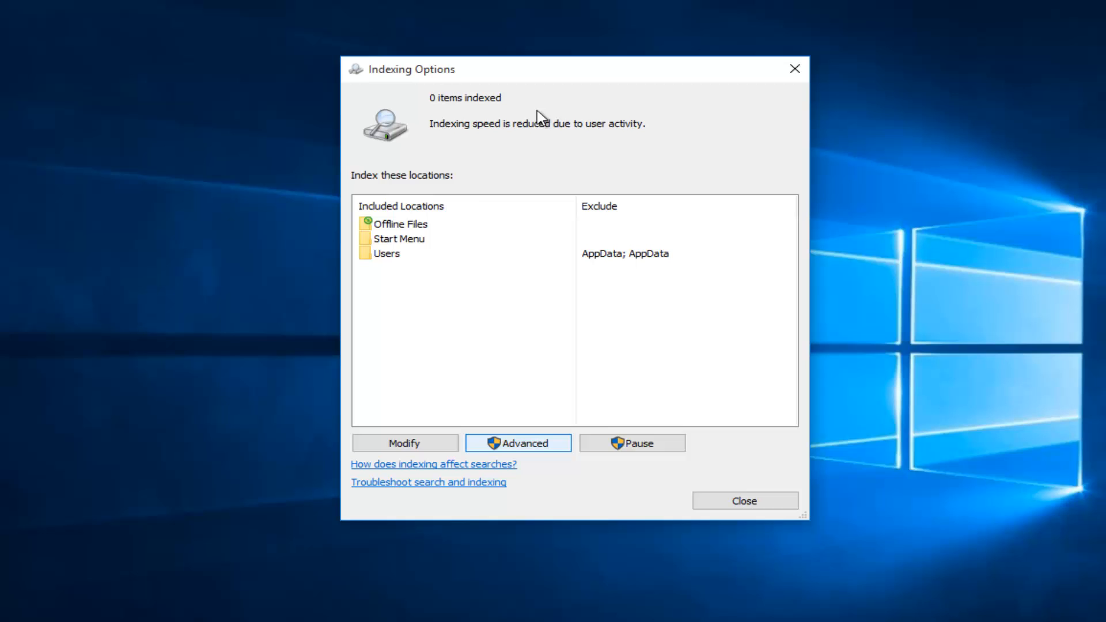
mouse_move(675, 557)
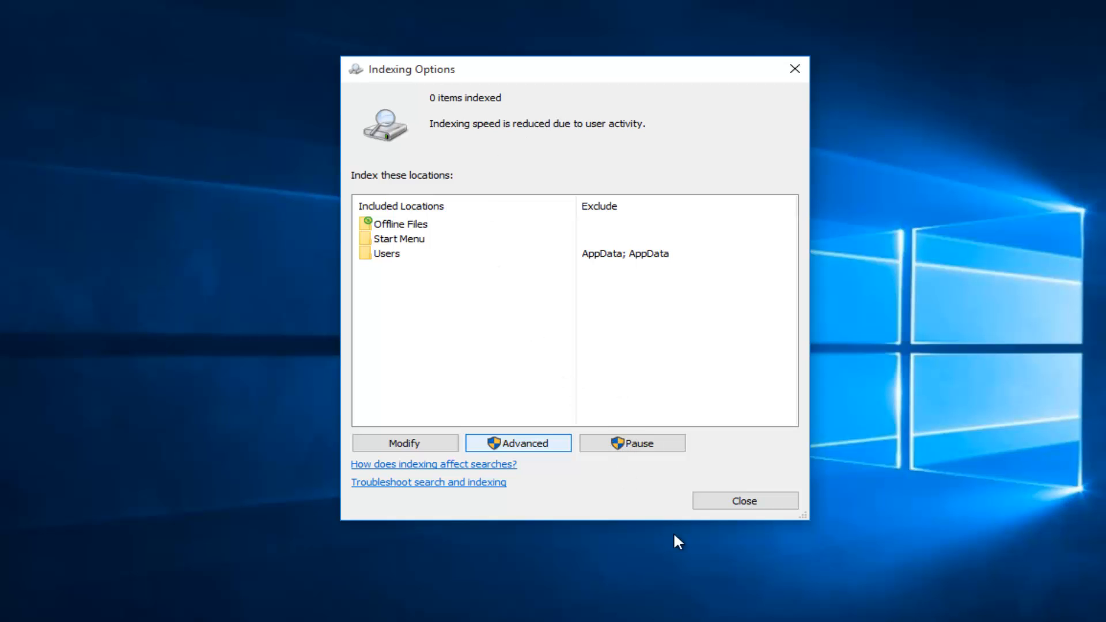
mouse_move(731, 500)
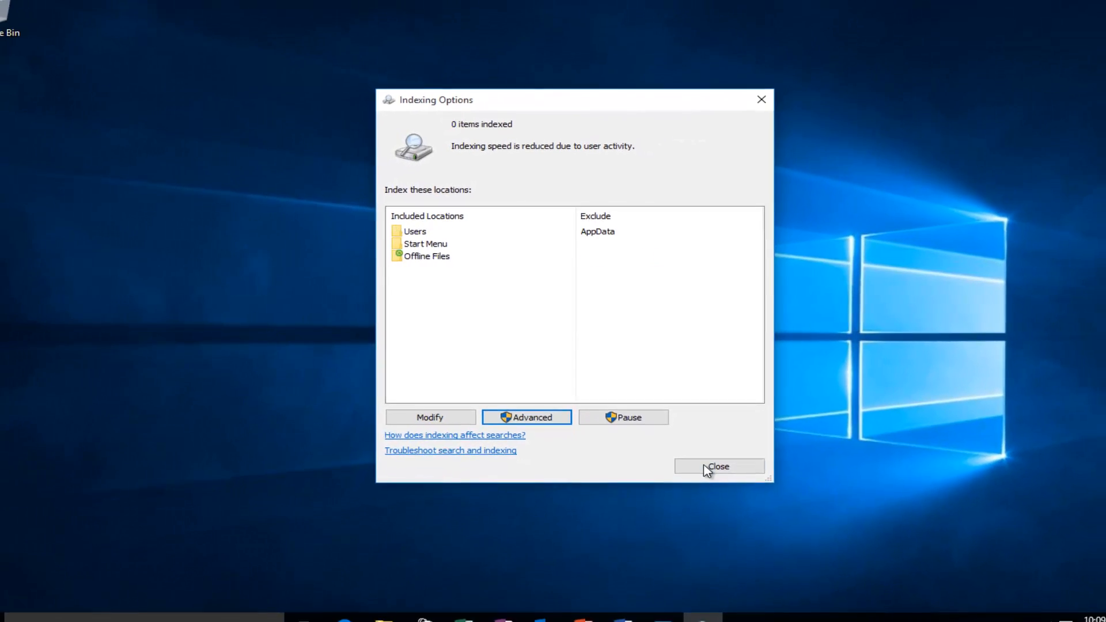
left_click(718, 466)
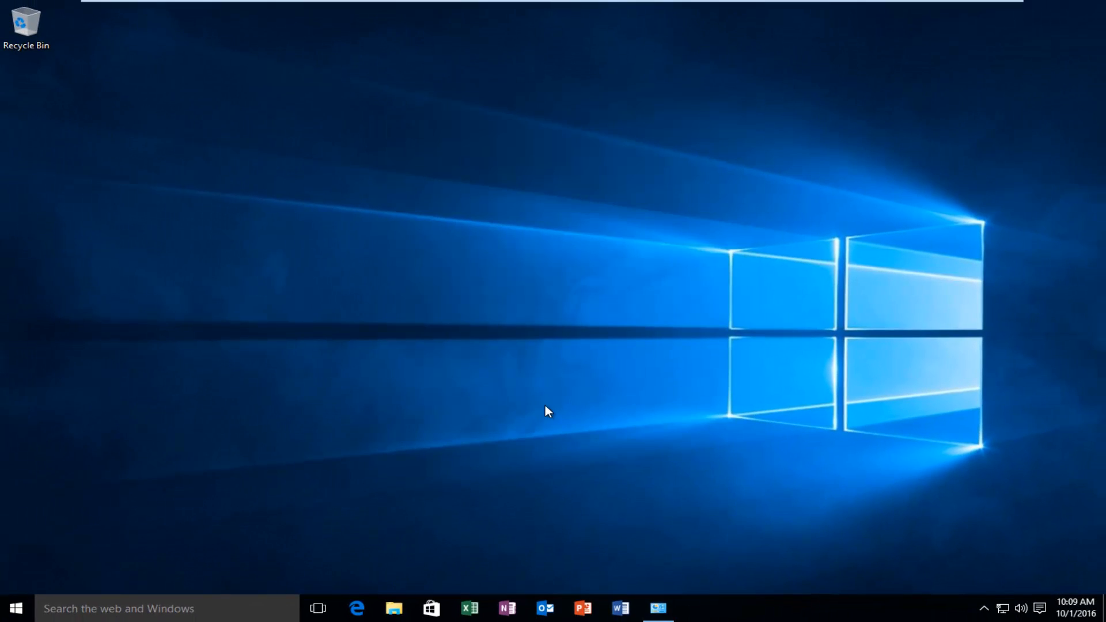